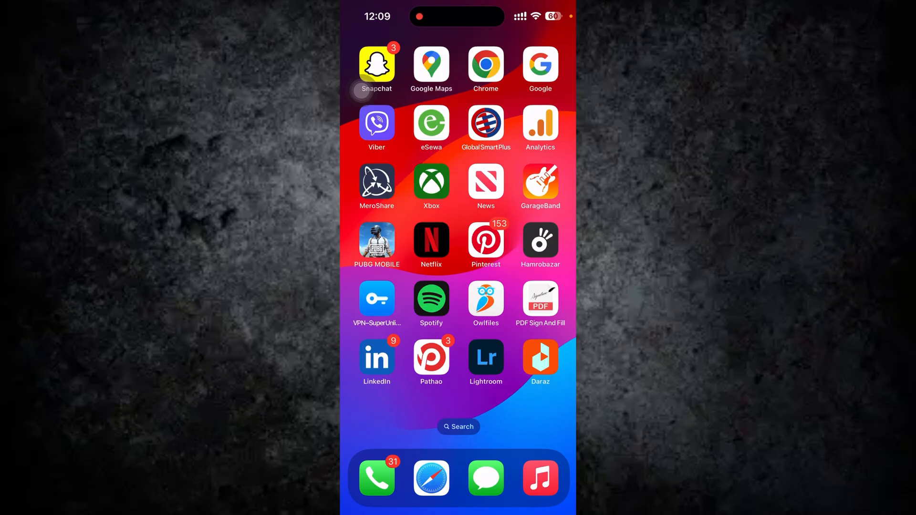
# Step: Swipe across the home screen and launch the App Store
pyautogui.hscroll(-3)
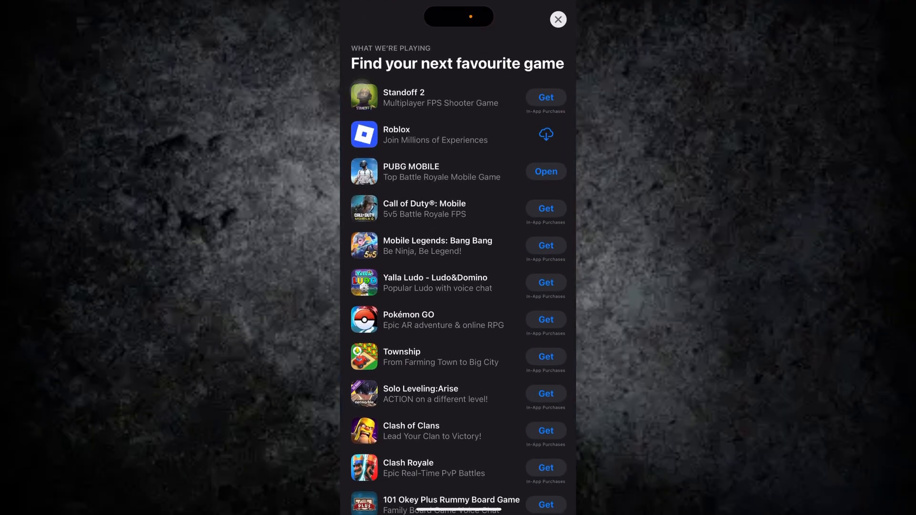
# Step: Search Instagram in the store to confirm it shows Open, then launch it on its profile page
pyautogui.click(557, 18)
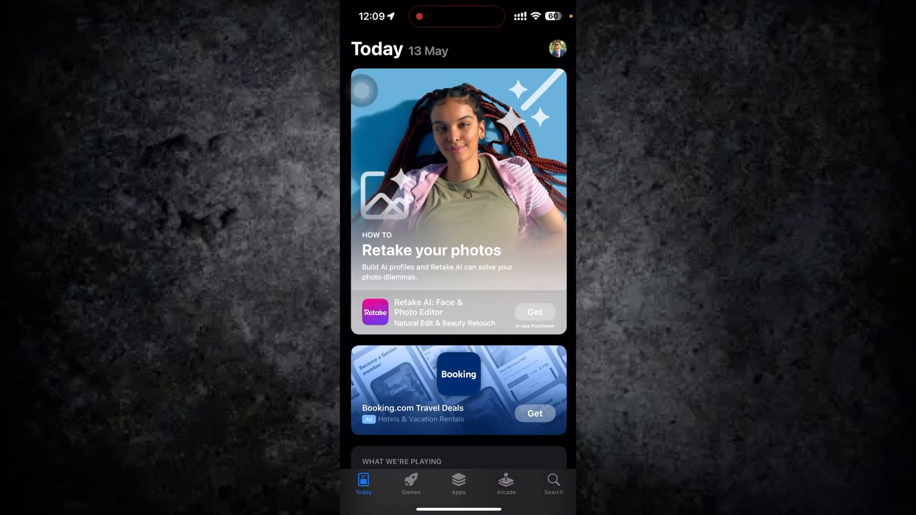
pyautogui.click(553, 480)
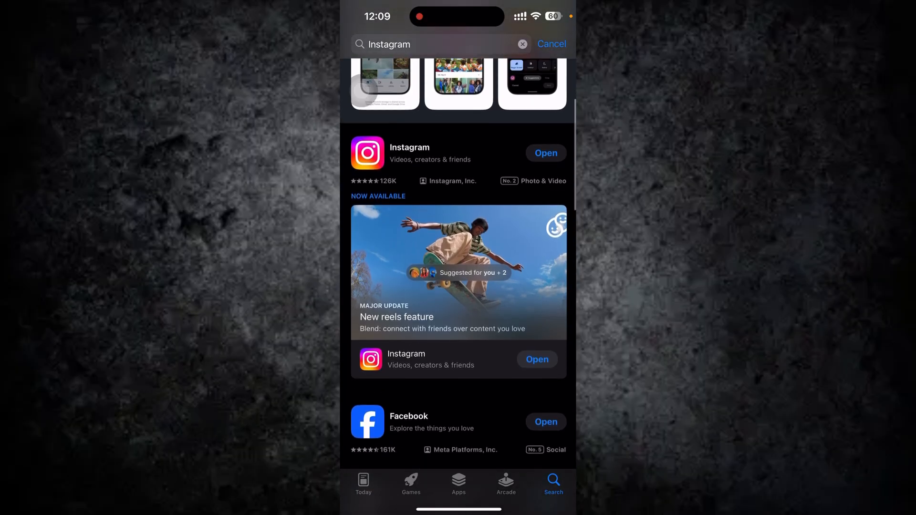
pyautogui.scroll(-3)
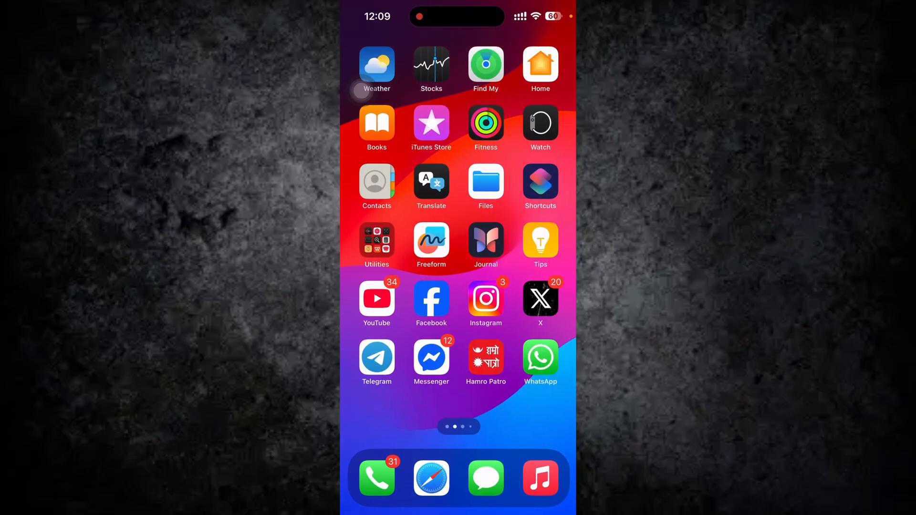
pyautogui.click(486, 299)
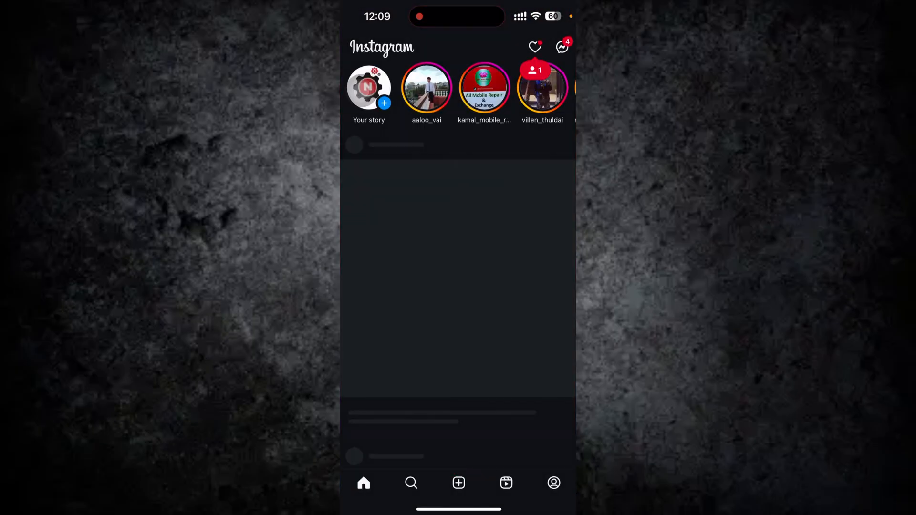
pyautogui.click(554, 483)
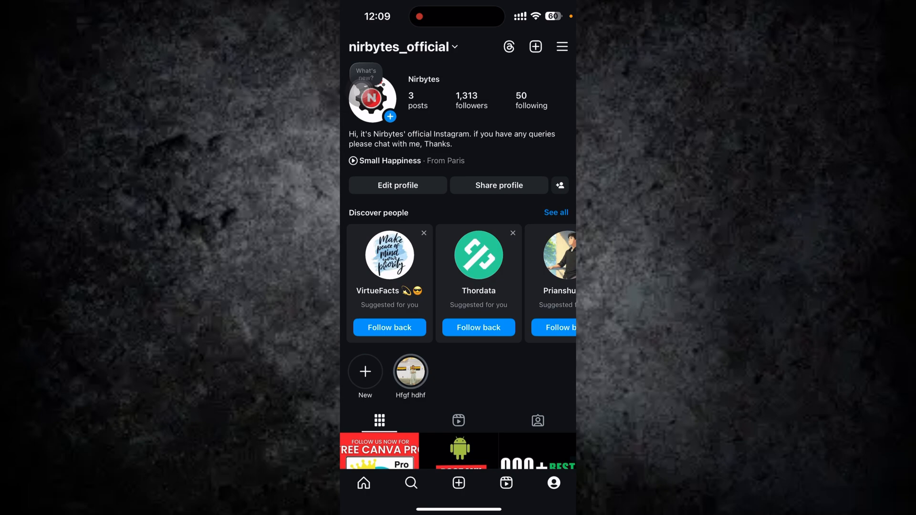
# Step: Reach the Help page through Settings and activity
pyautogui.click(561, 46)
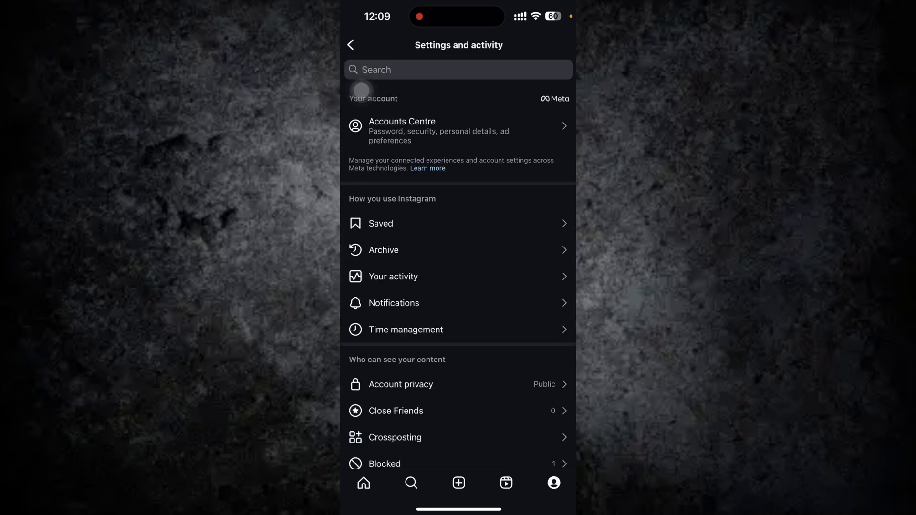
pyautogui.scroll(-3)
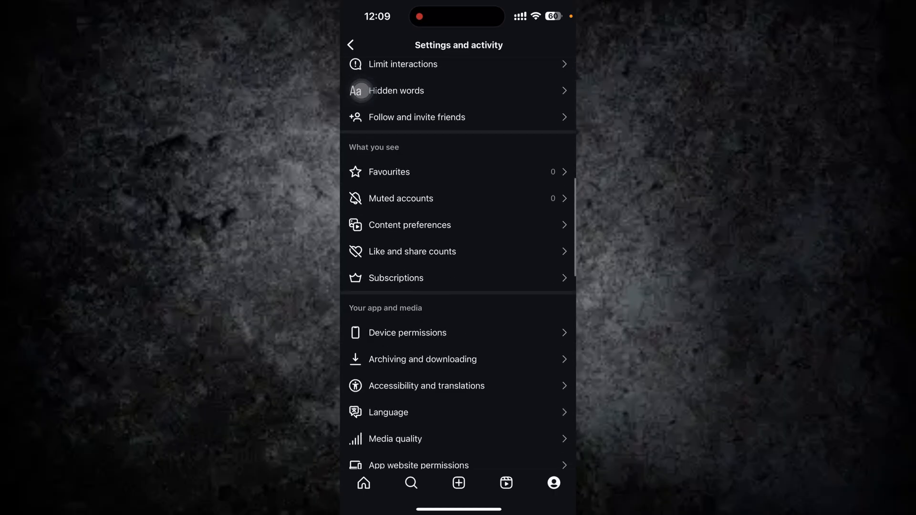
pyautogui.scroll(-3)
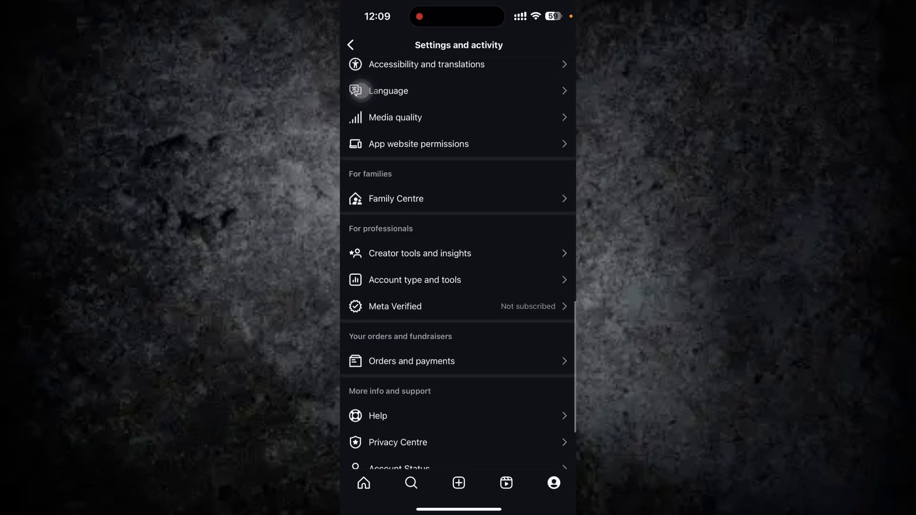
pyautogui.click(378, 416)
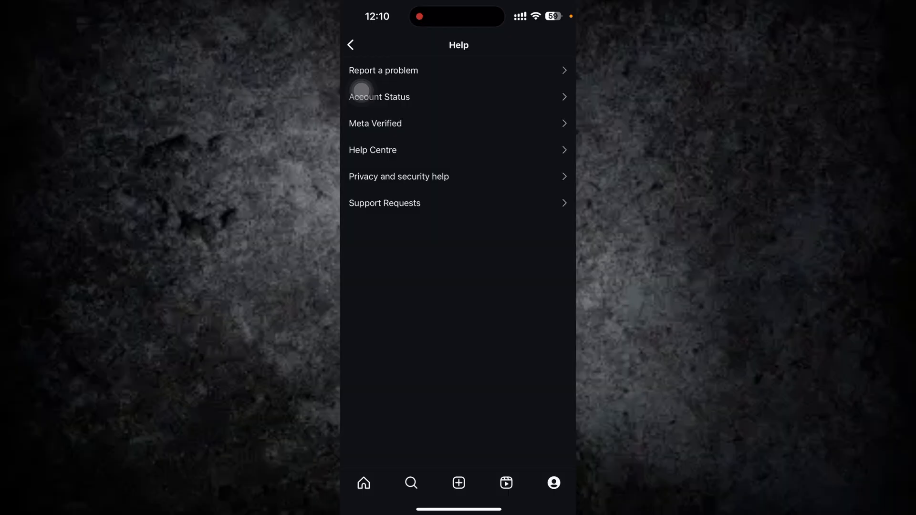
# Step: Start a technical problem report with the screenshot included and reach its description form
pyautogui.click(383, 71)
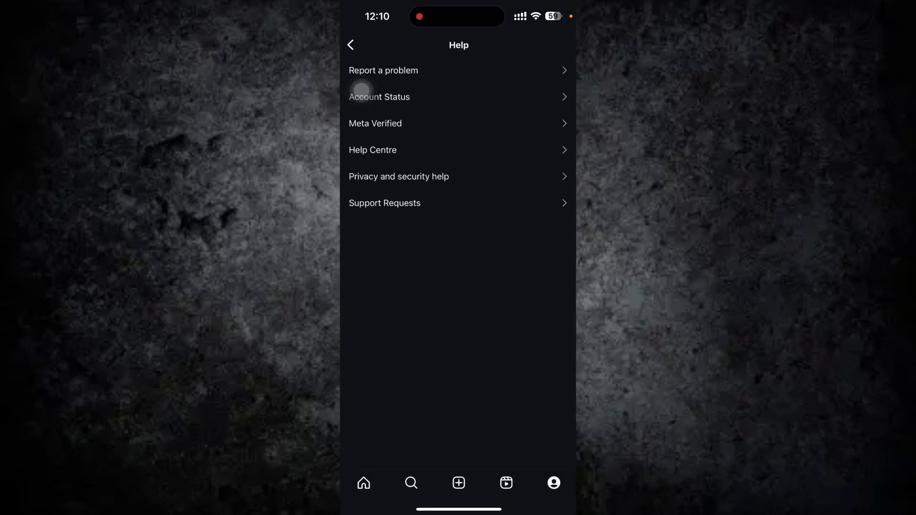
pyautogui.click(384, 70)
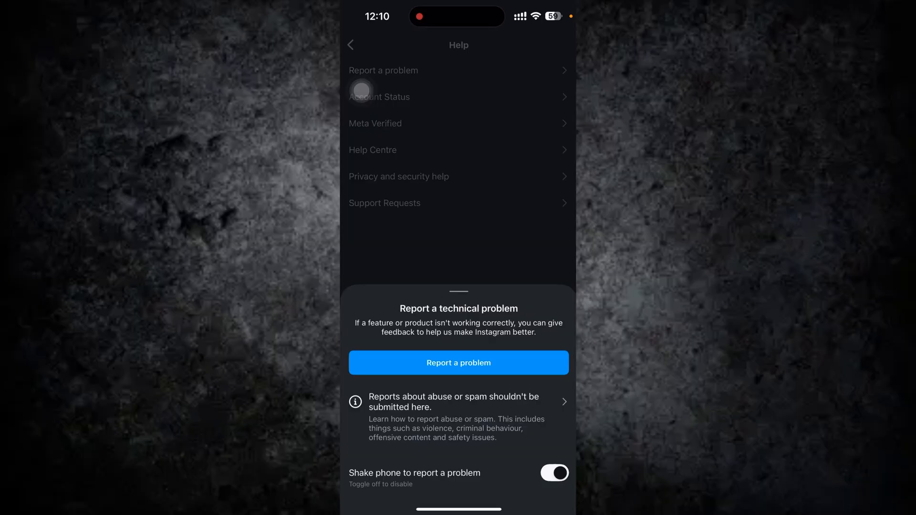
pyautogui.click(458, 363)
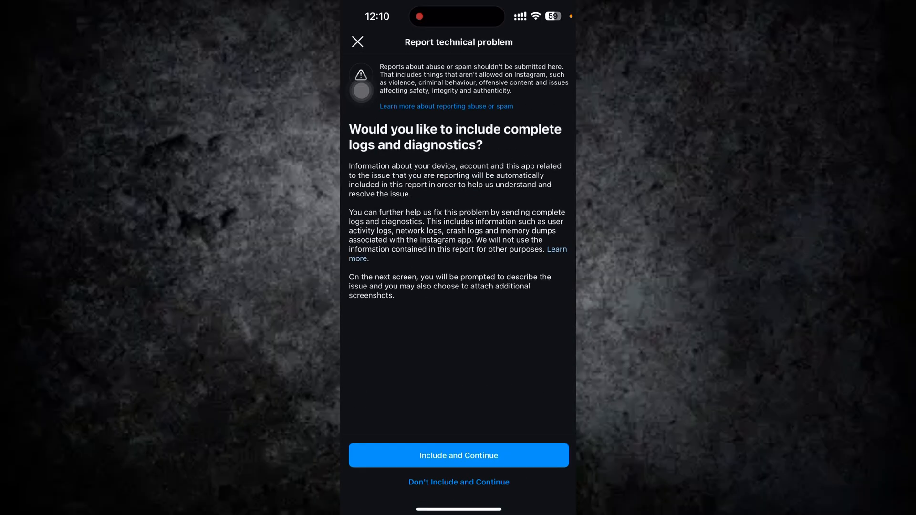
pyautogui.click(458, 455)
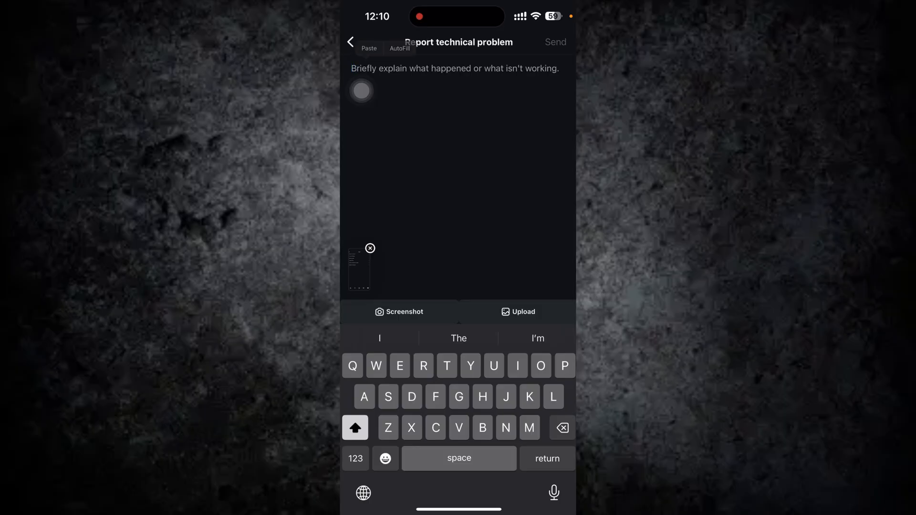
# Step: Describe the issue as 'My instagram trial reels option not showing pls fix it', ready to send
pyautogui.write('My instagram trial reels option not showing pls fix it')
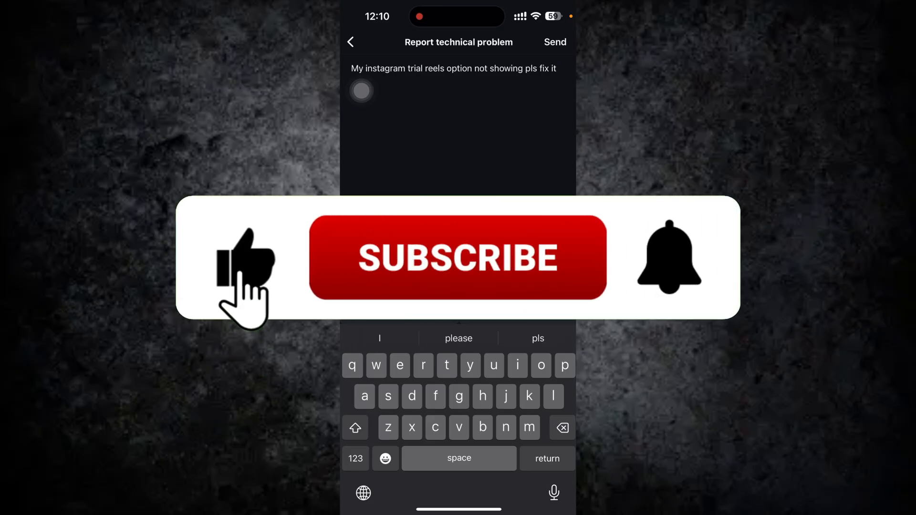
pyautogui.click(458, 259)
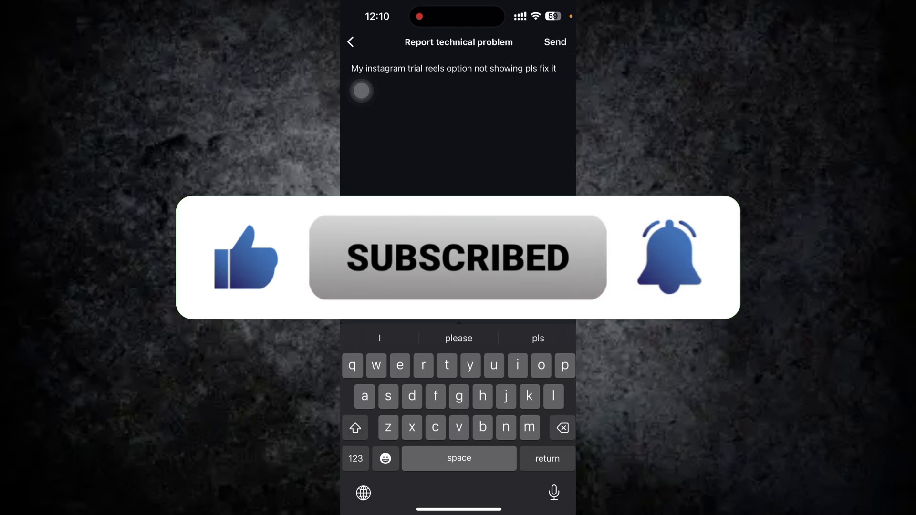